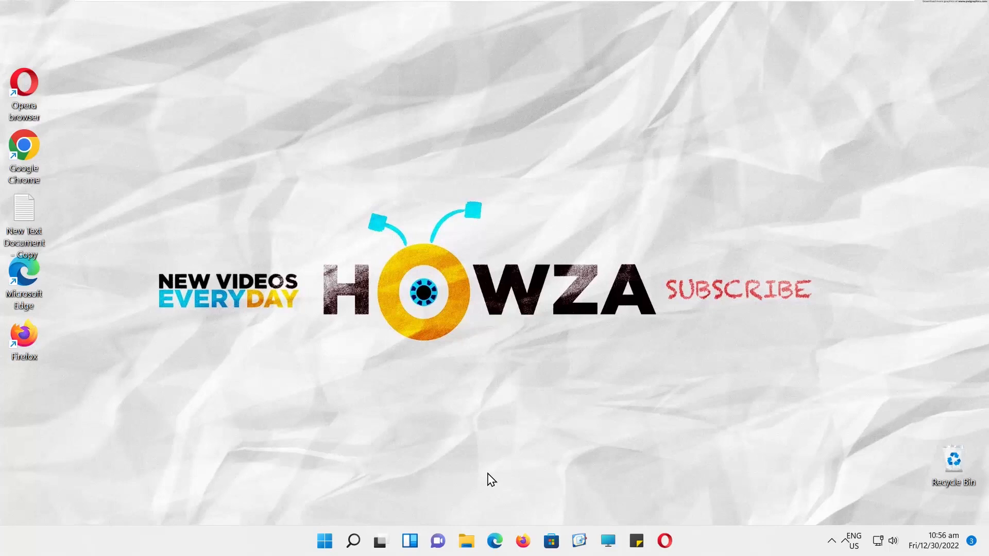
pyautogui.moveTo(155, 214)
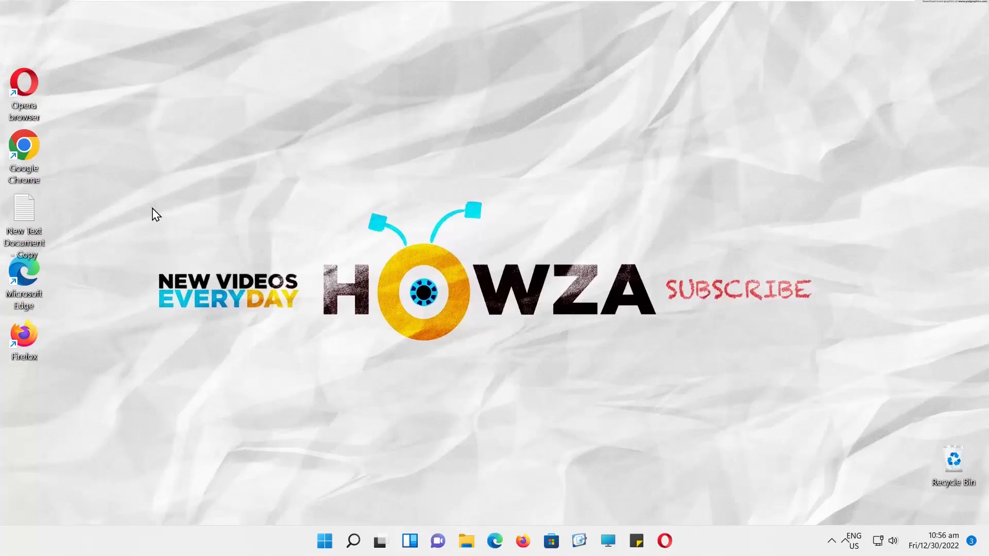
pyautogui.moveTo(25, 148)
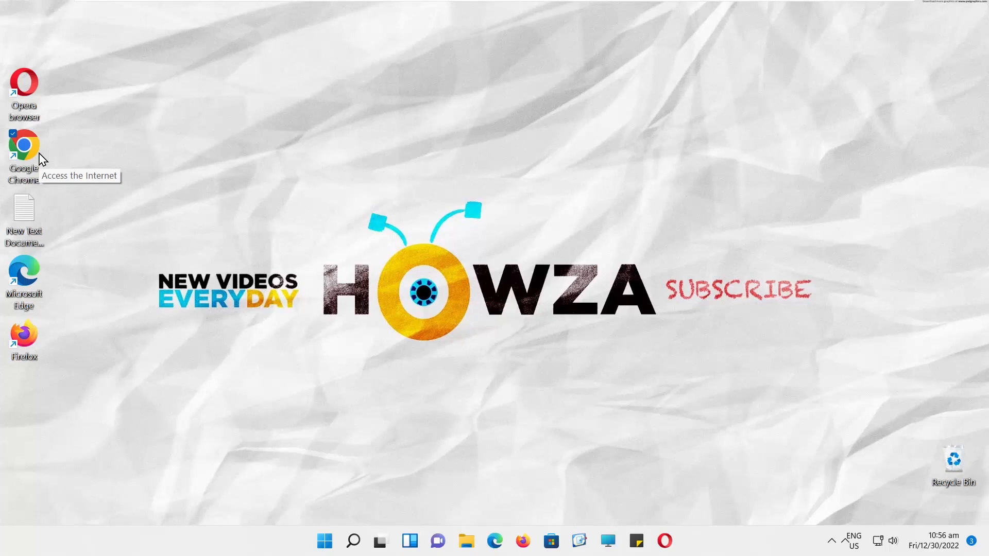
# From Chrome's Extensions page, reach the Chrome Web Store via the side panel link
pyautogui.click(975, 40)
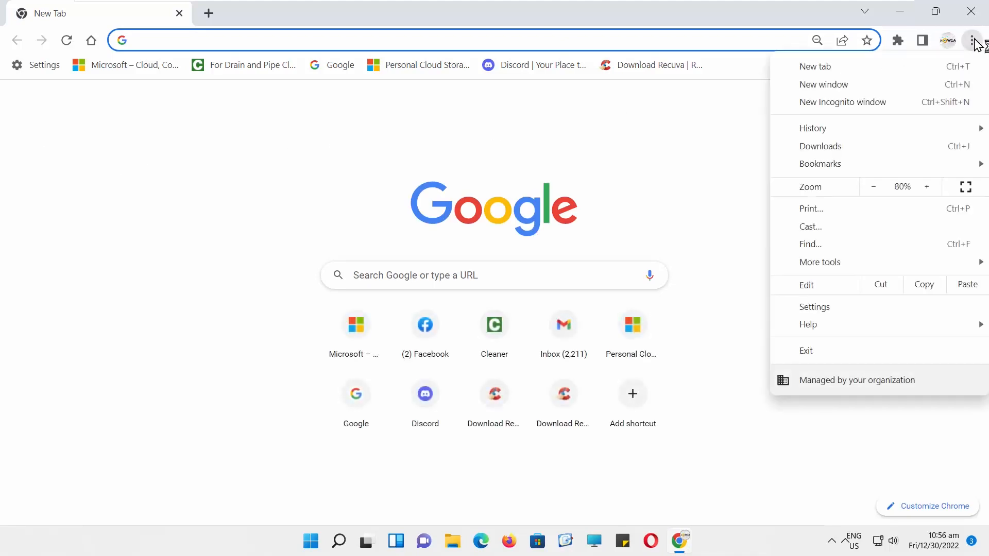
pyautogui.moveTo(829, 68)
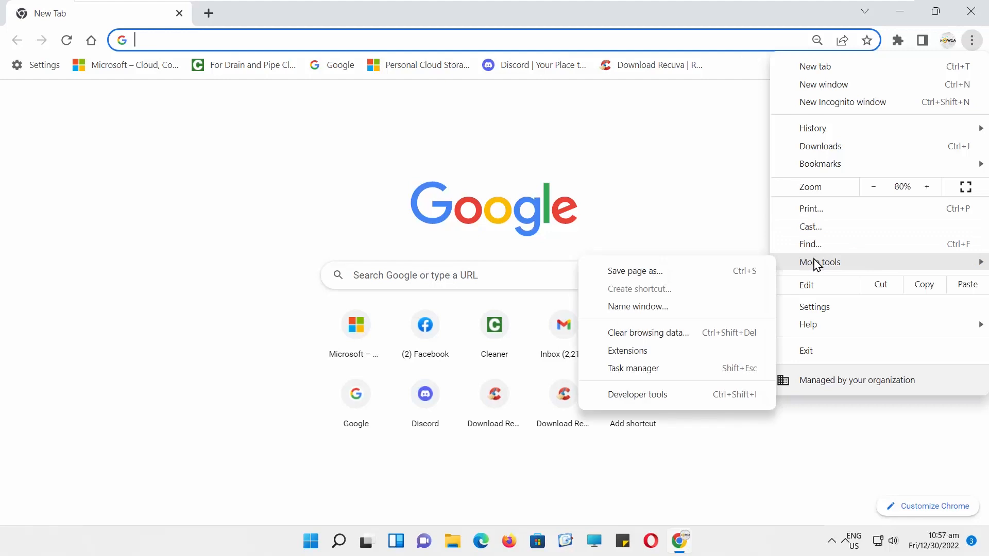
pyautogui.moveTo(814, 264)
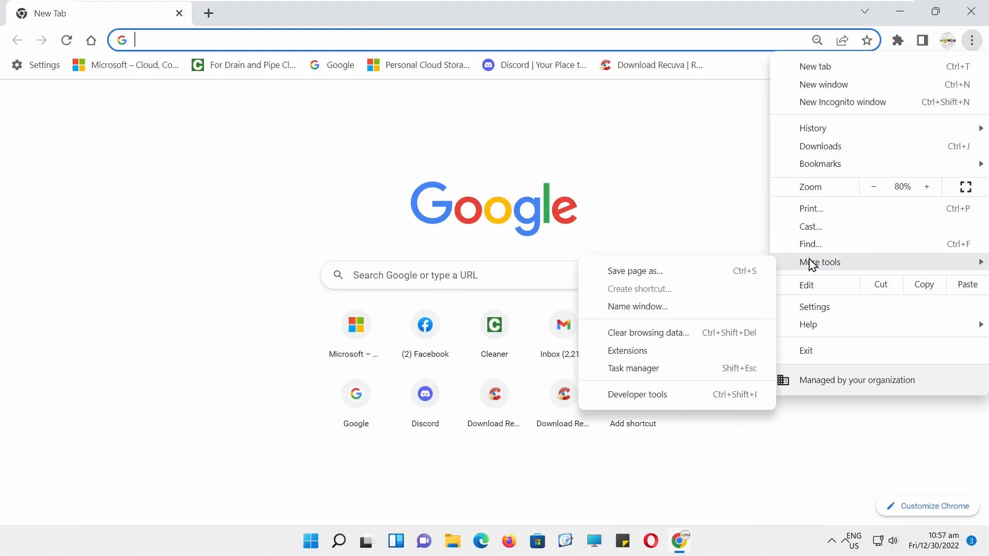
pyautogui.click(627, 350)
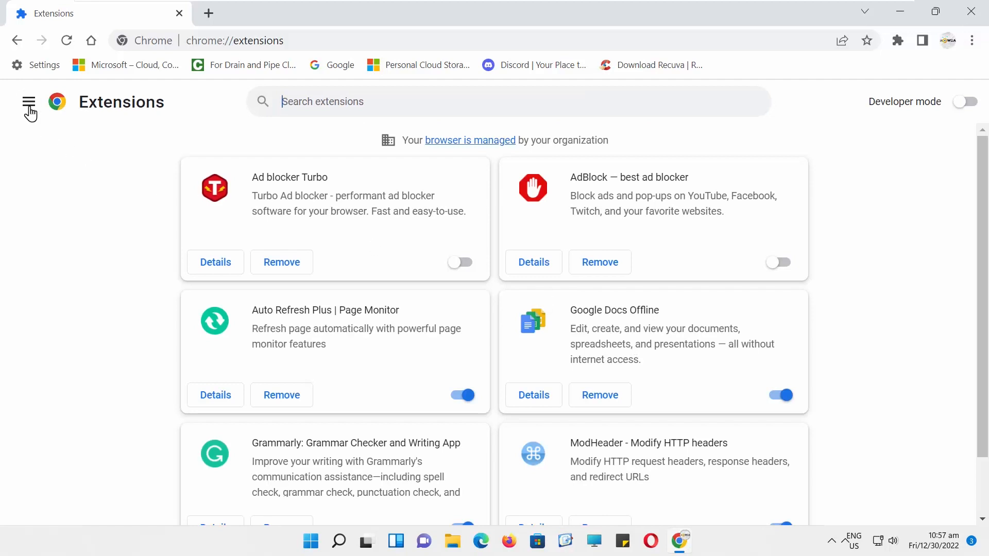
pyautogui.click(29, 102)
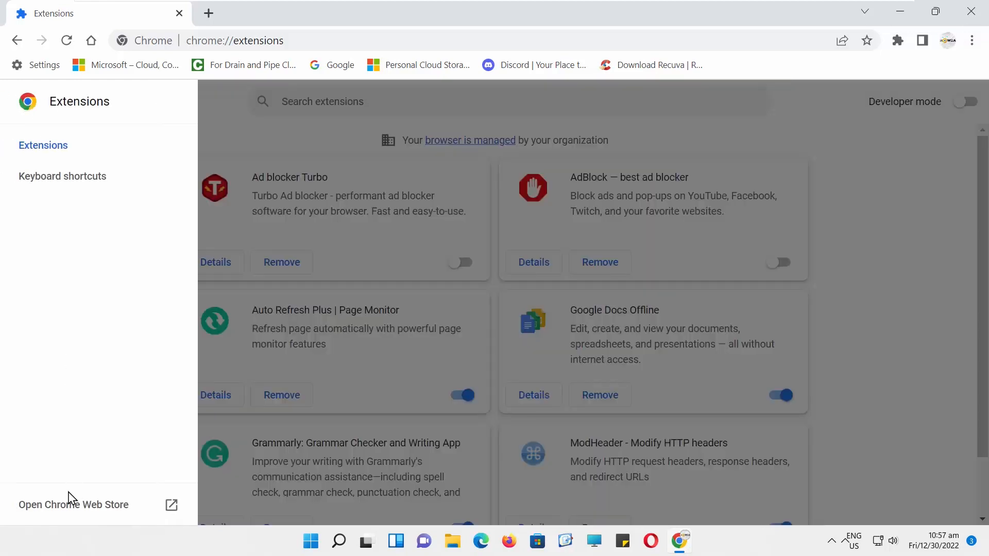
pyautogui.click(73, 504)
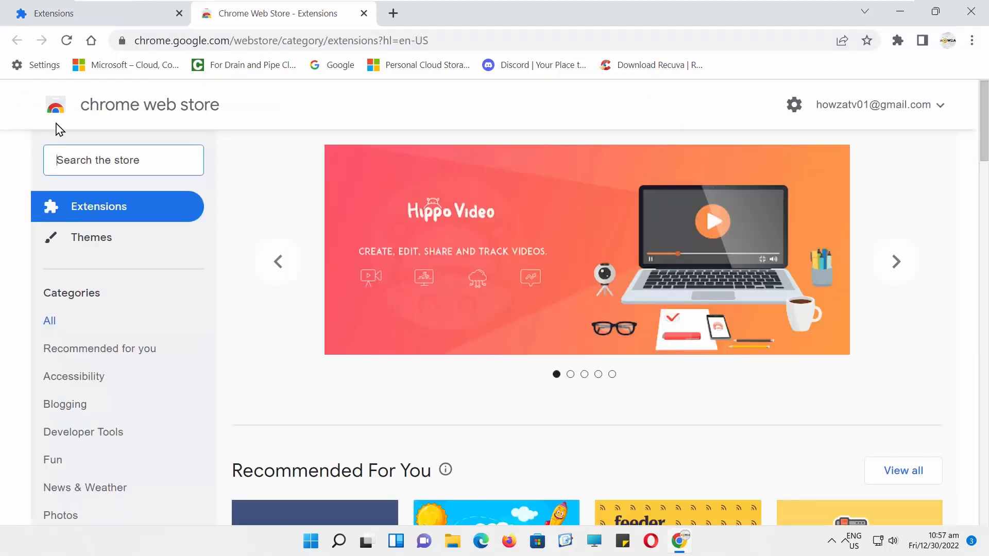
# Search the store for 'volume' and choose the 'volume booster' suggestion
pyautogui.write('v')
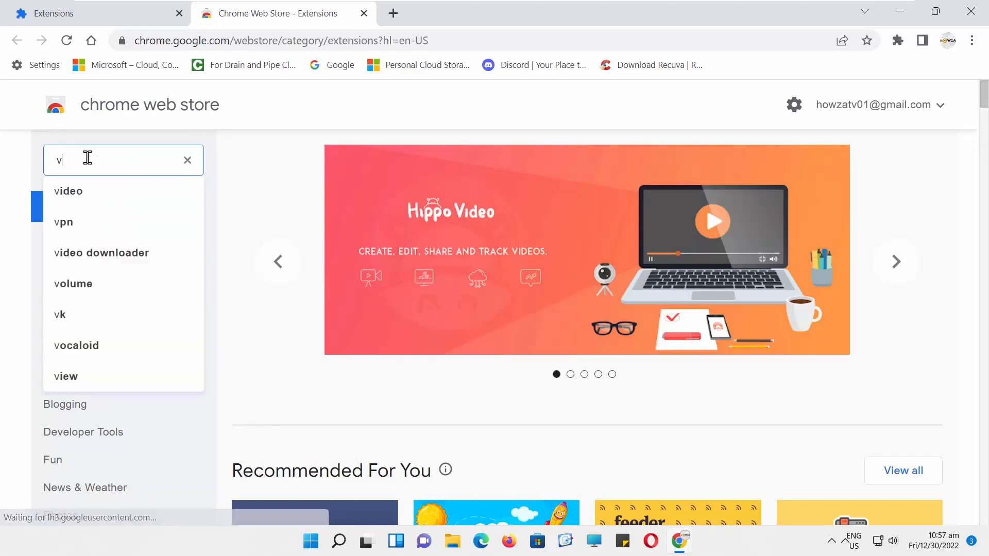
pyautogui.write('olume')
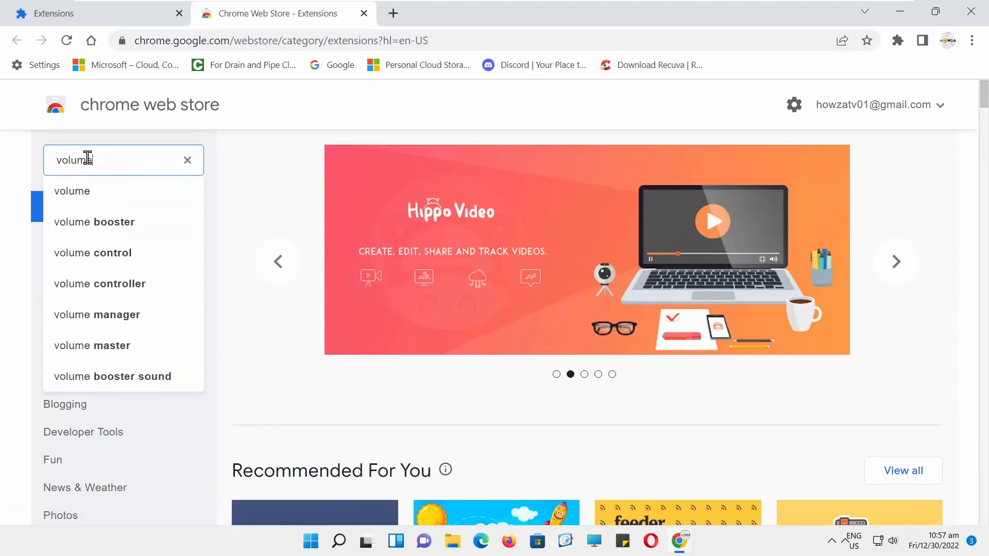
pyautogui.click(95, 222)
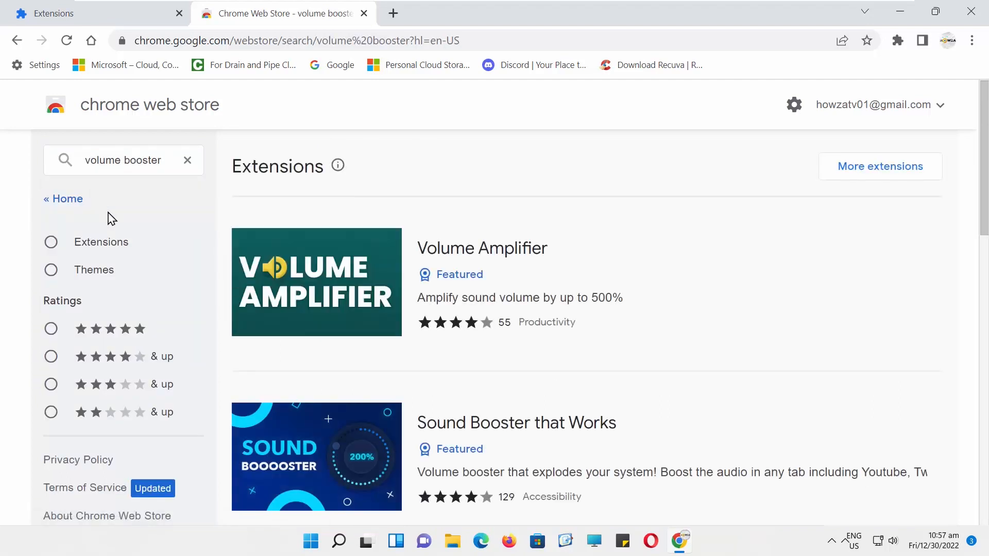
# Add the Volume Booster extension to Chrome from its store page, confirming the install
pyautogui.click(516, 422)
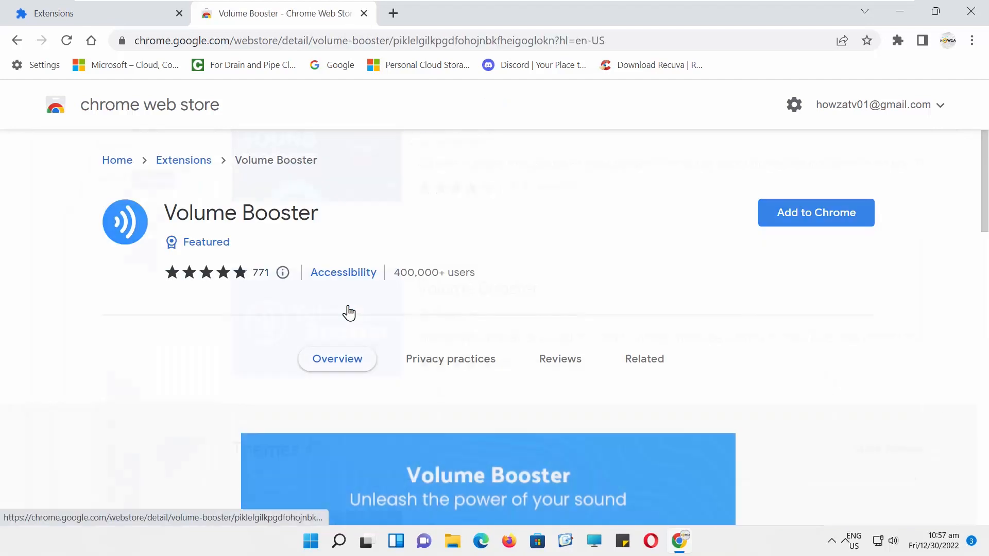
pyautogui.click(816, 212)
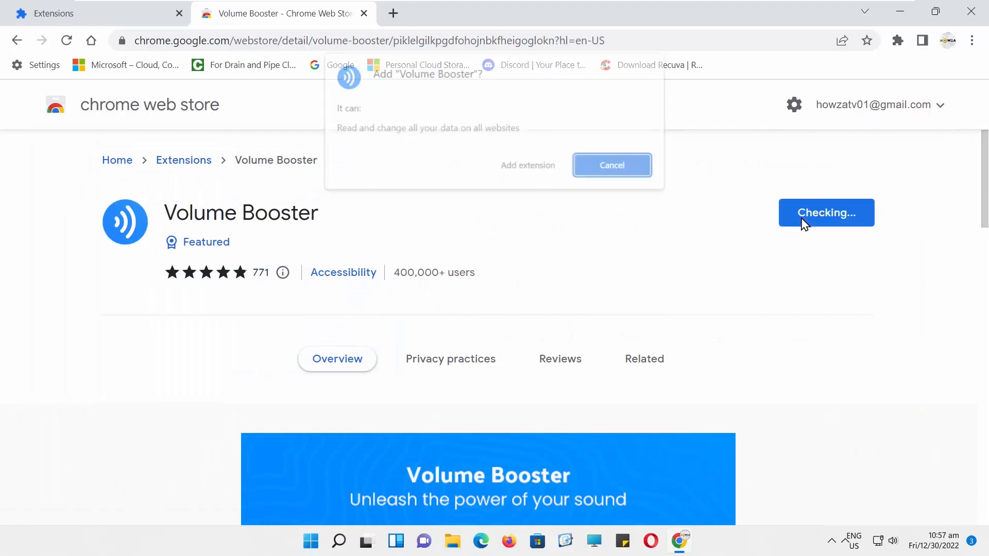
pyautogui.click(611, 165)
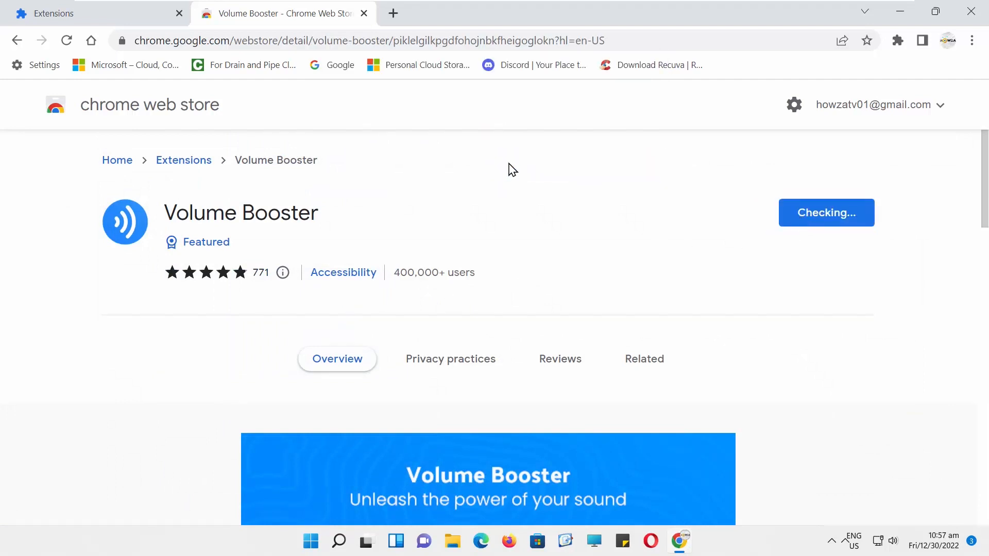
# Dismiss the install notice and show Volume Booster in the browser's extensions menu
pyautogui.click(824, 212)
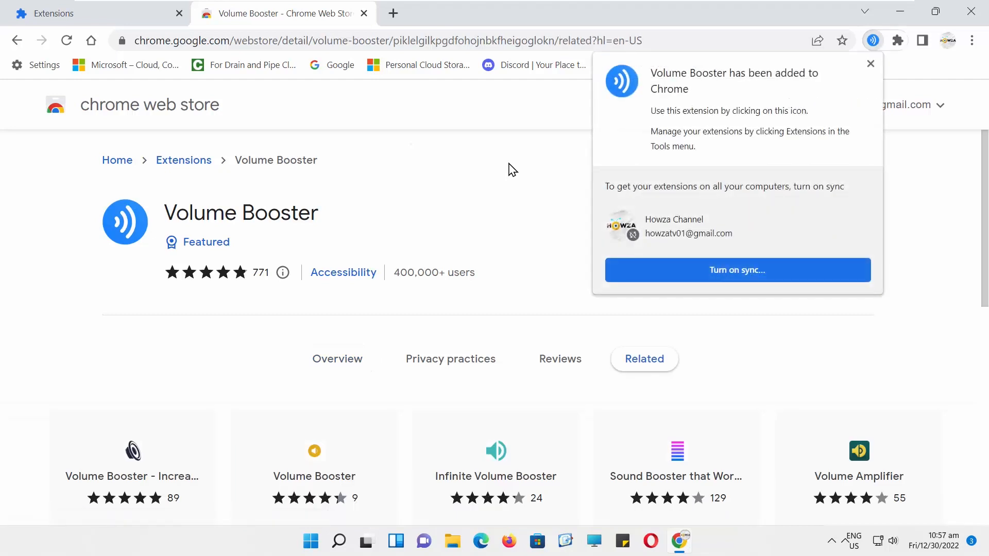
pyautogui.click(869, 64)
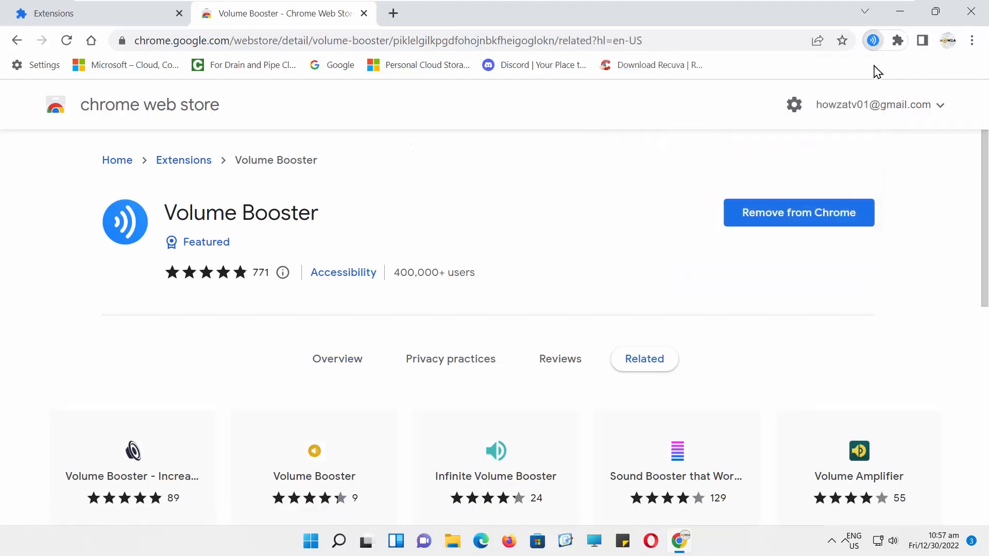
pyautogui.click(896, 40)
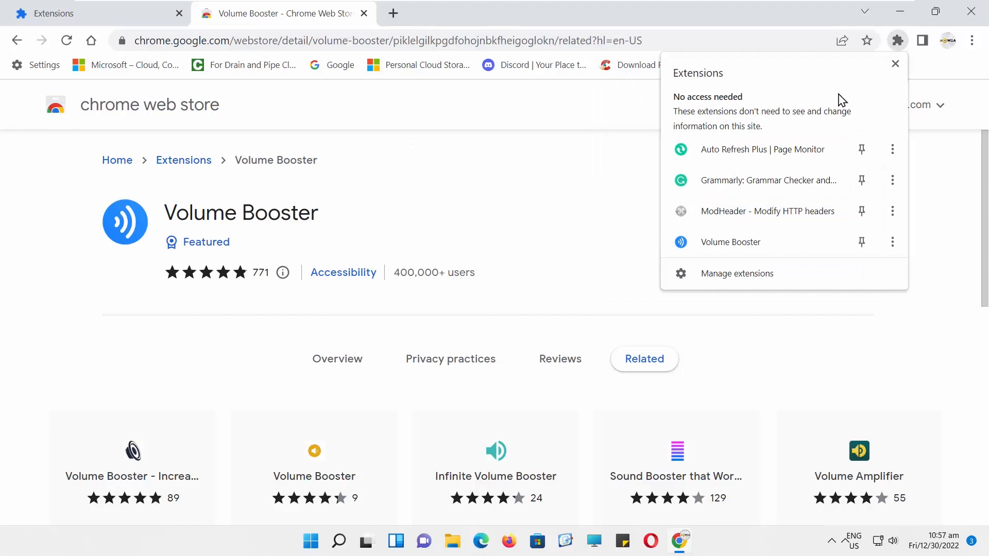